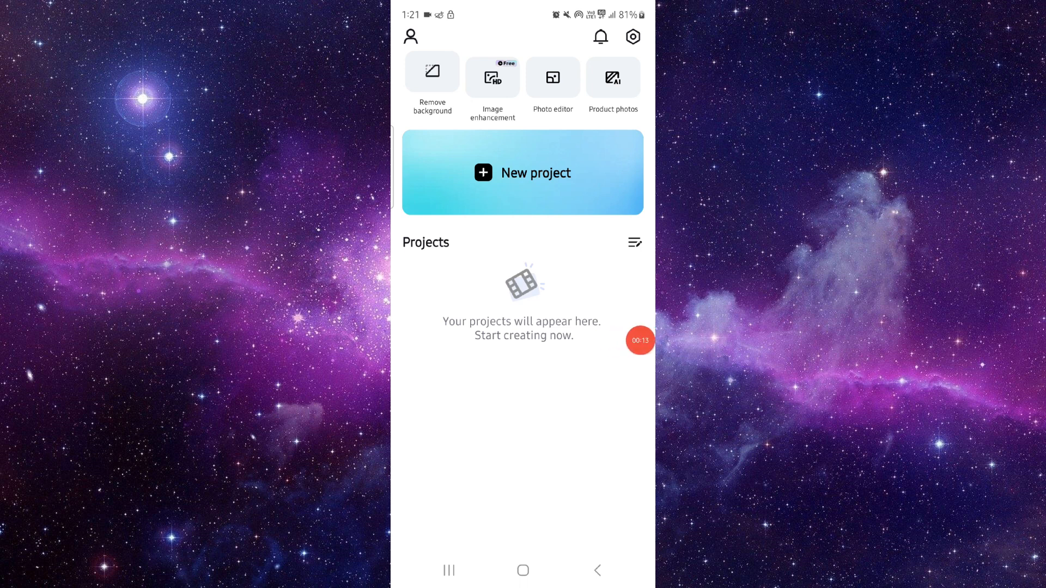
# Clear CapCut's cached files from its Storage page, bringing the cache to 0 B
pyautogui.click(448, 570)
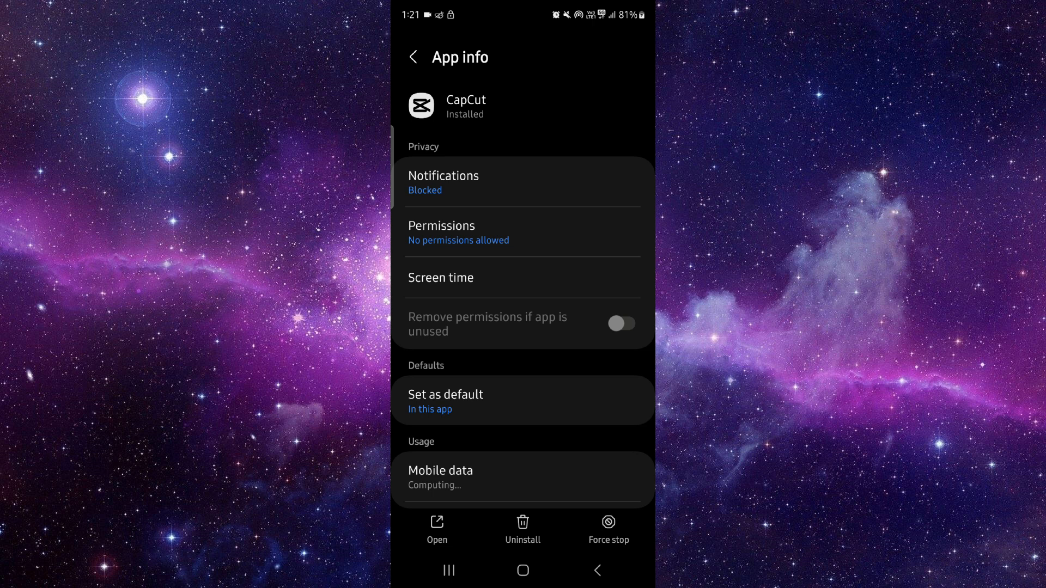
pyautogui.click(620, 323)
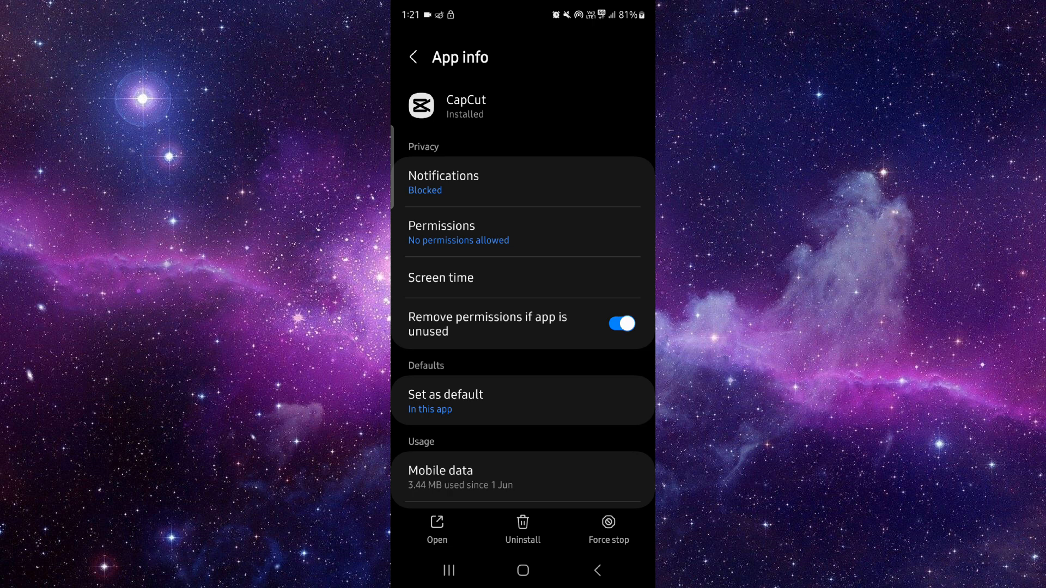
pyautogui.scroll(-3)
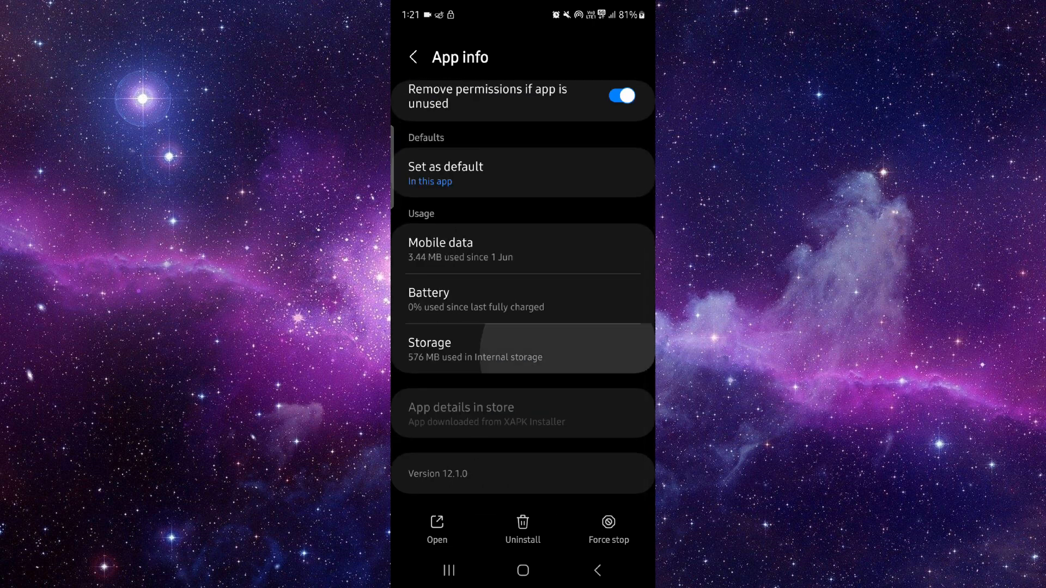
pyautogui.click(521, 348)
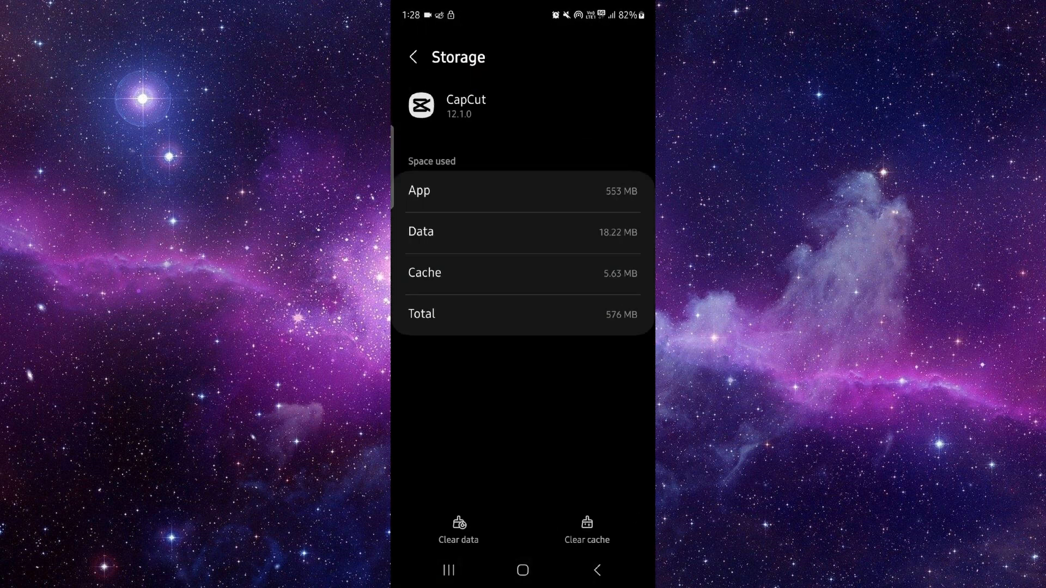
pyautogui.click(586, 530)
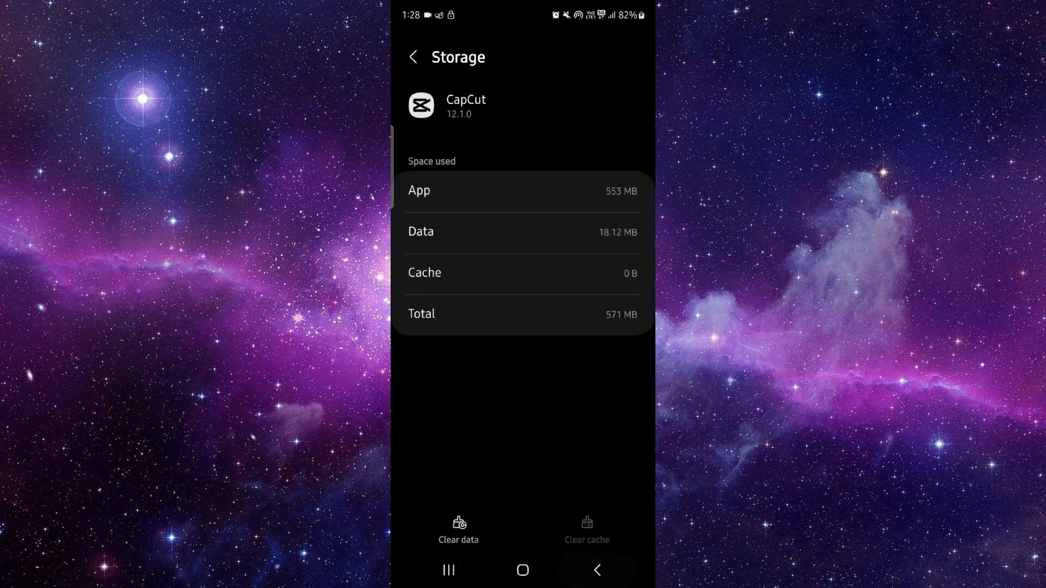
# Bring up the recent apps screen with CapCut available to reopen
pyautogui.click(448, 570)
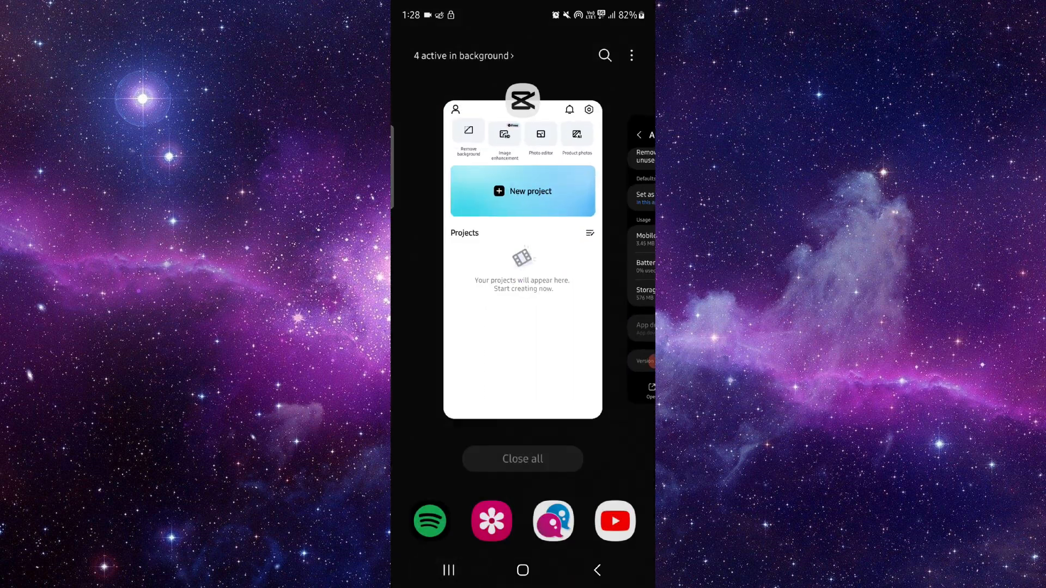